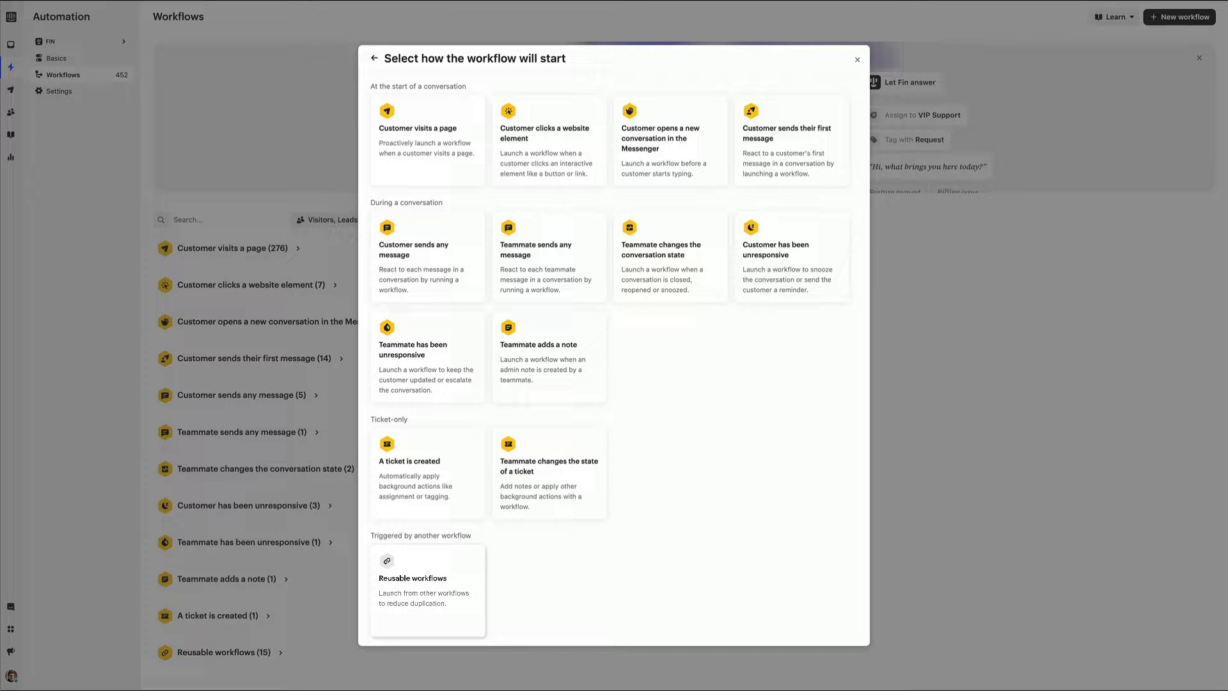
# Start a reusable workflow and save the Lost or Stolen card workflow as a draft
pyautogui.click(428, 590)
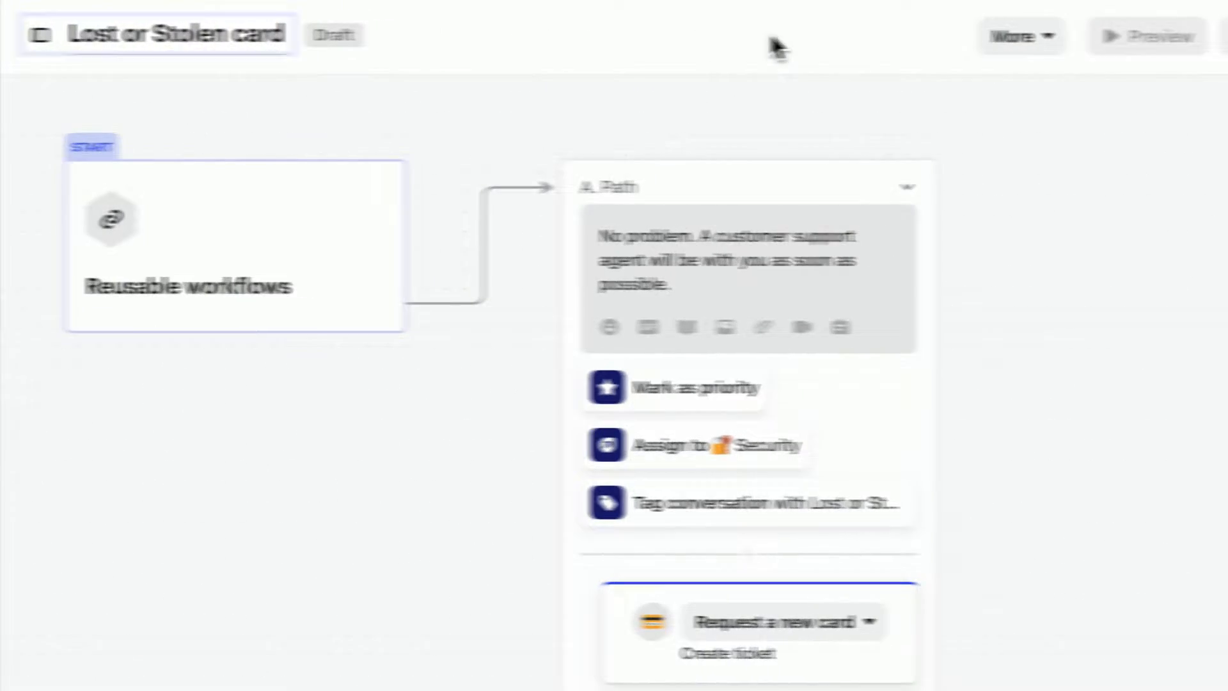
pyautogui.click(1007, 36)
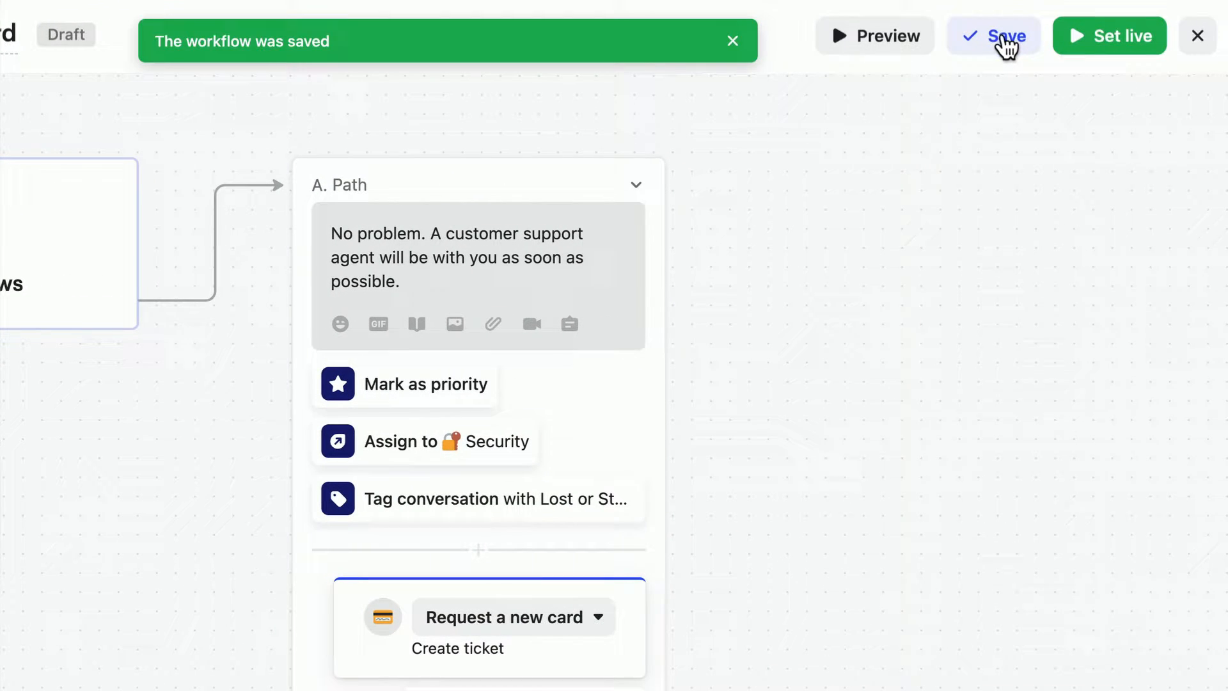
pyautogui.click(993, 36)
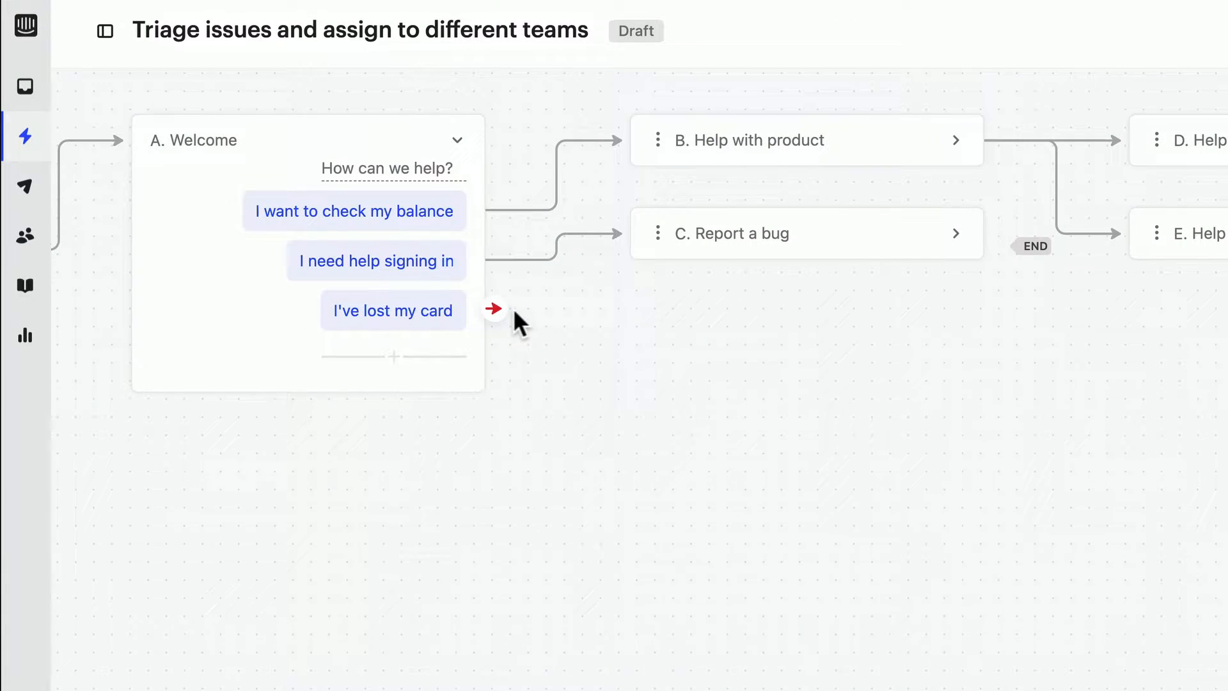
# Route the I've lost my card reply to a Lost Card path that passes to a reusable workflow
pyautogui.click(493, 308)
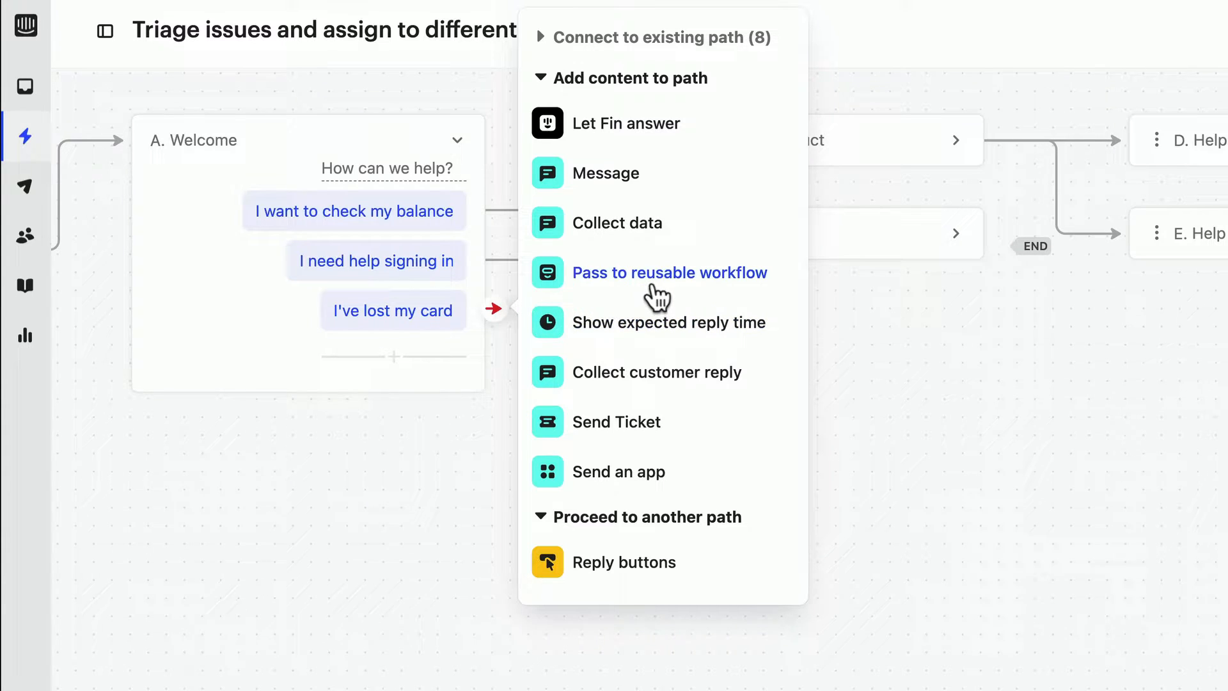
pyautogui.click(670, 271)
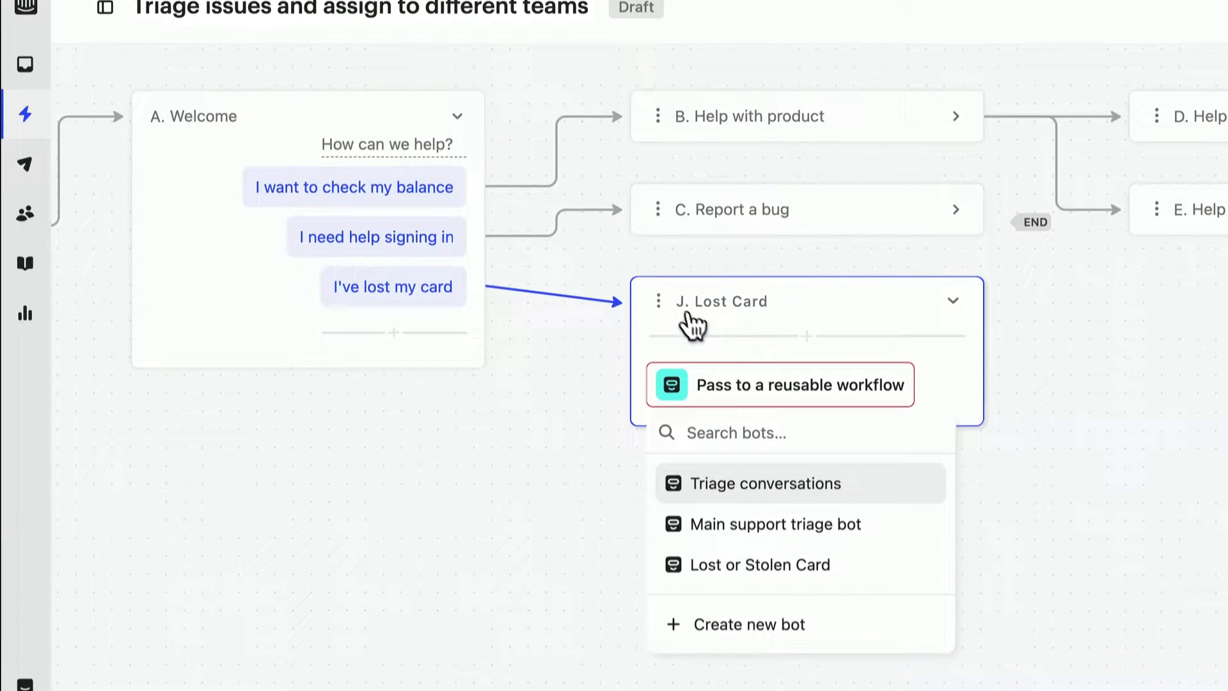
pyautogui.click(759, 564)
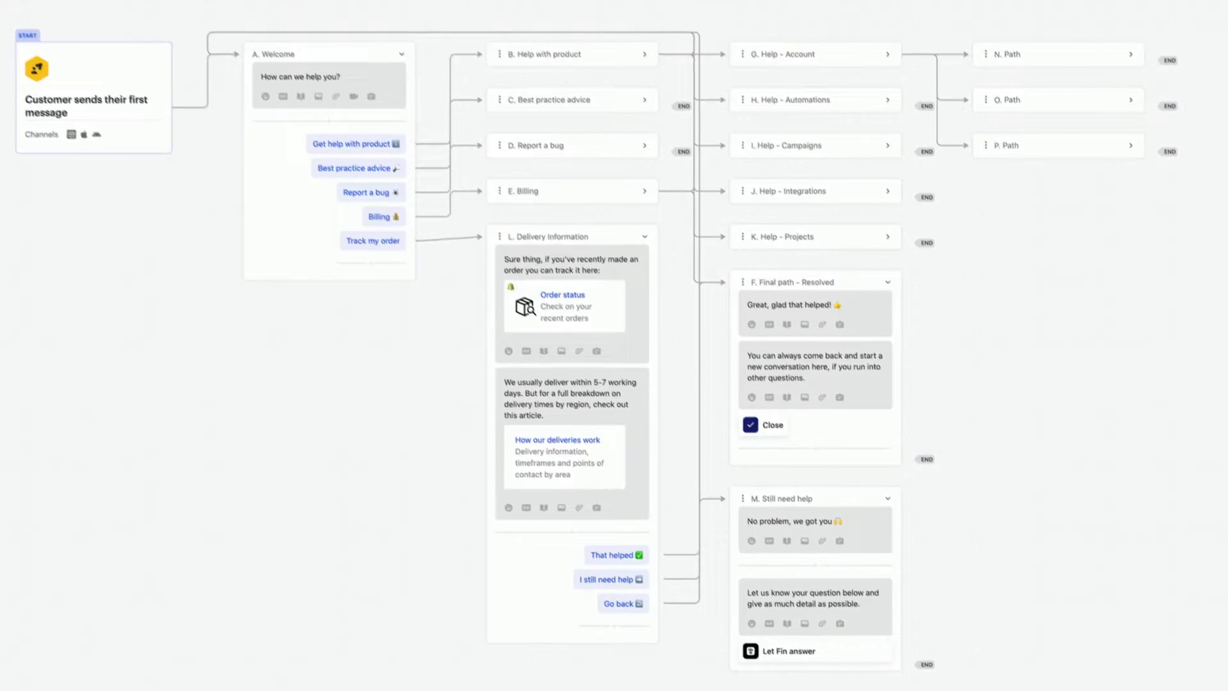
# Duplicate the first-message support workflow with its usage set to Reusable workflow
pyautogui.scroll(-3)
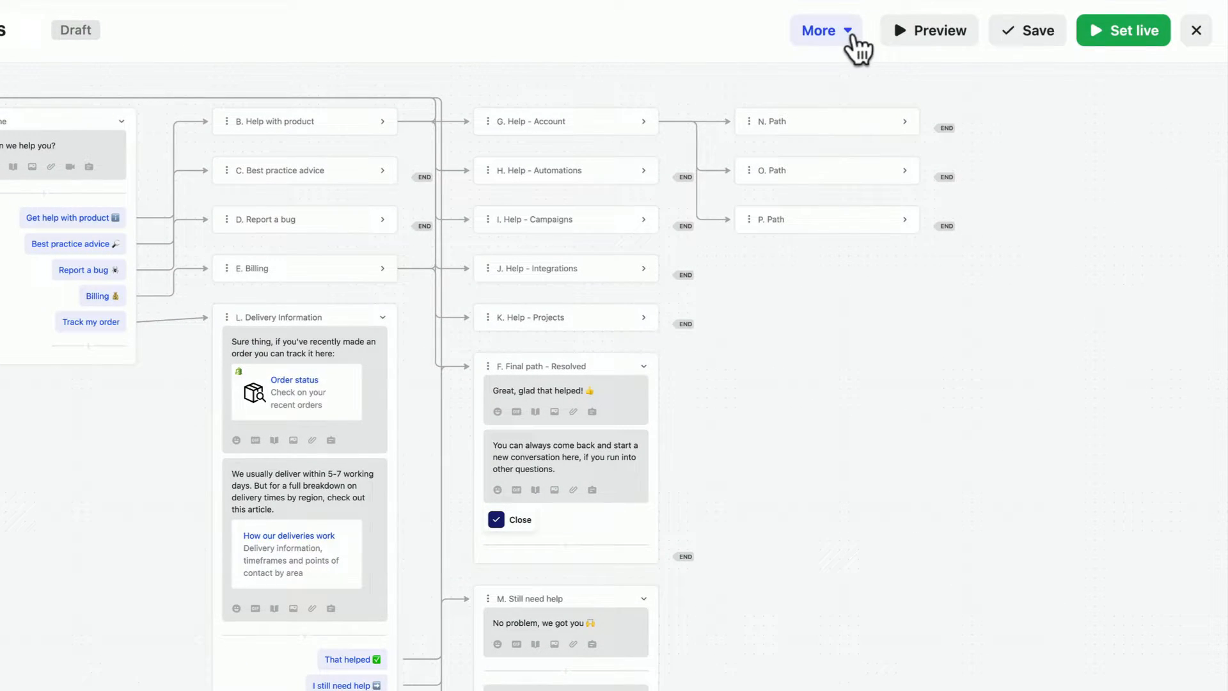
pyautogui.click(822, 30)
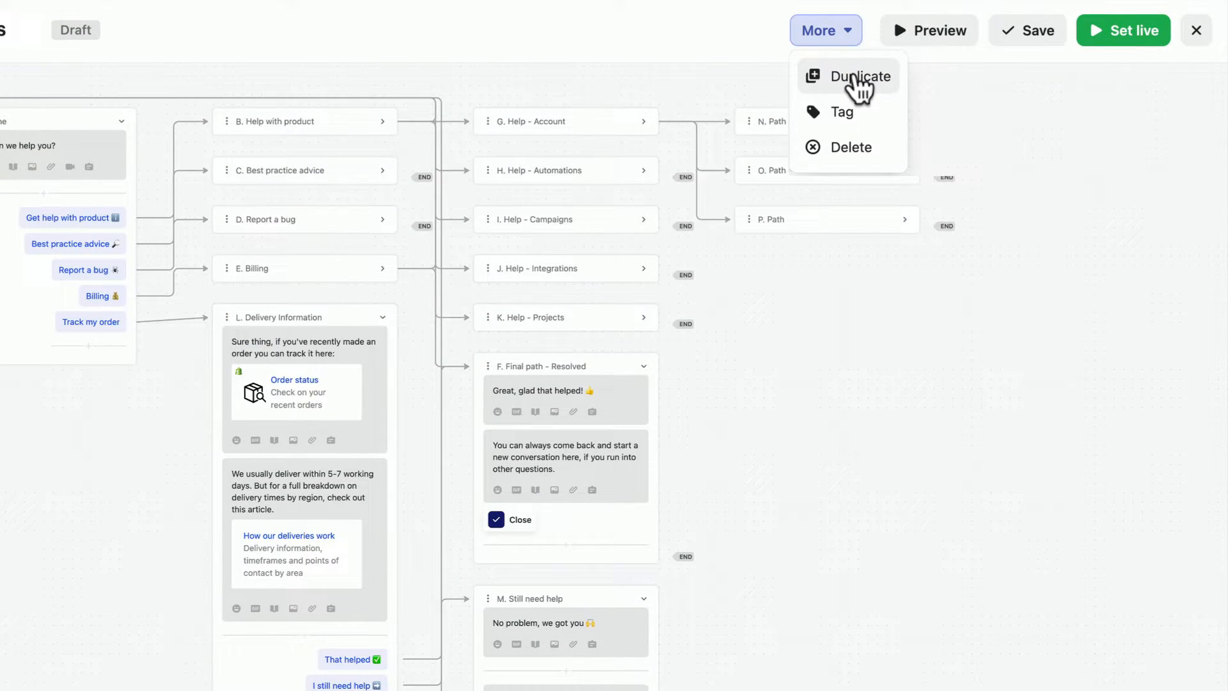
pyautogui.click(858, 75)
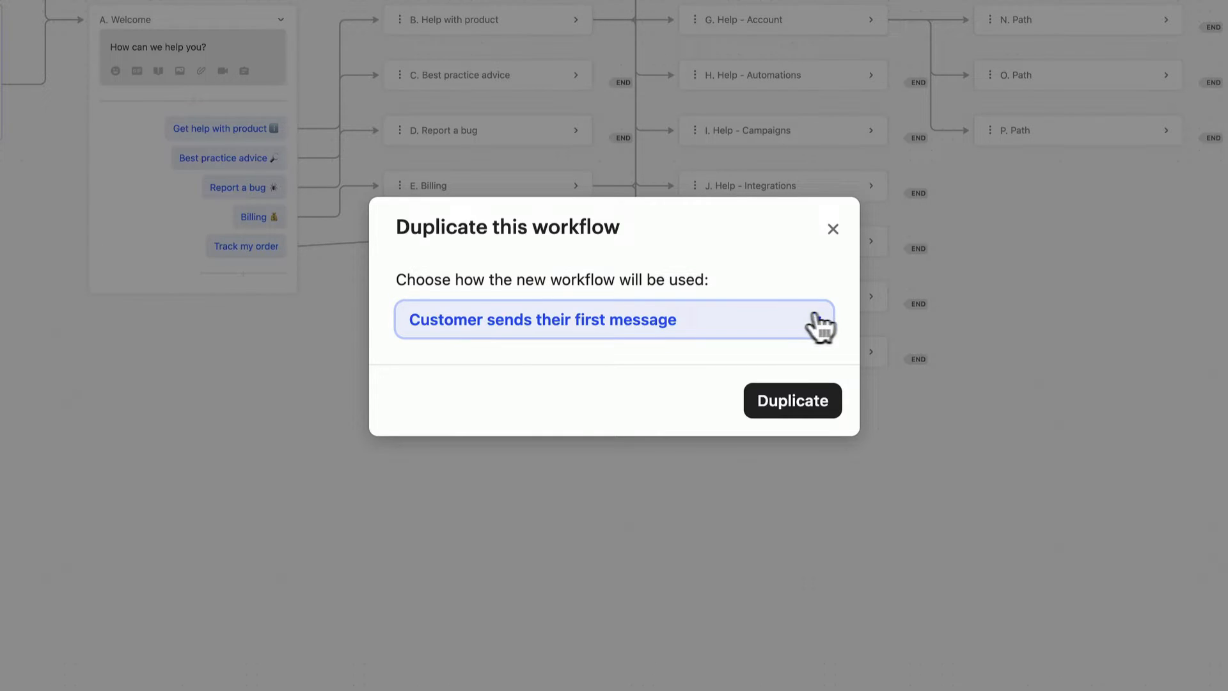
pyautogui.click(613, 319)
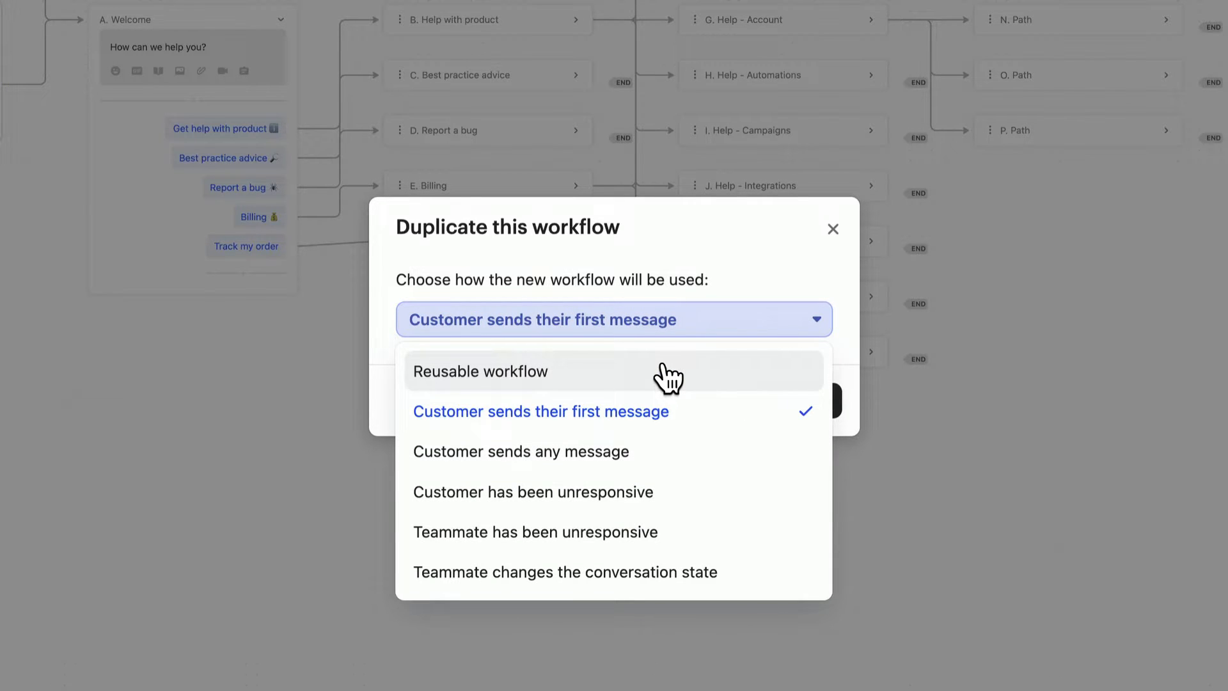
pyautogui.click(480, 371)
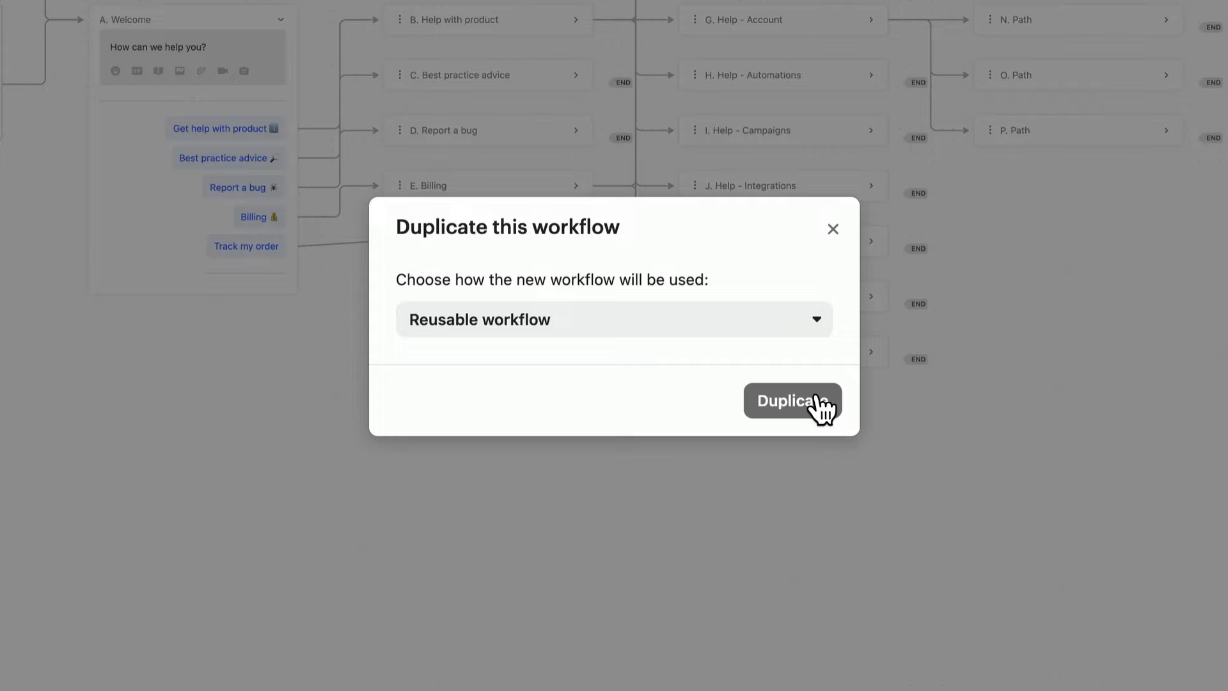
pyautogui.click(792, 401)
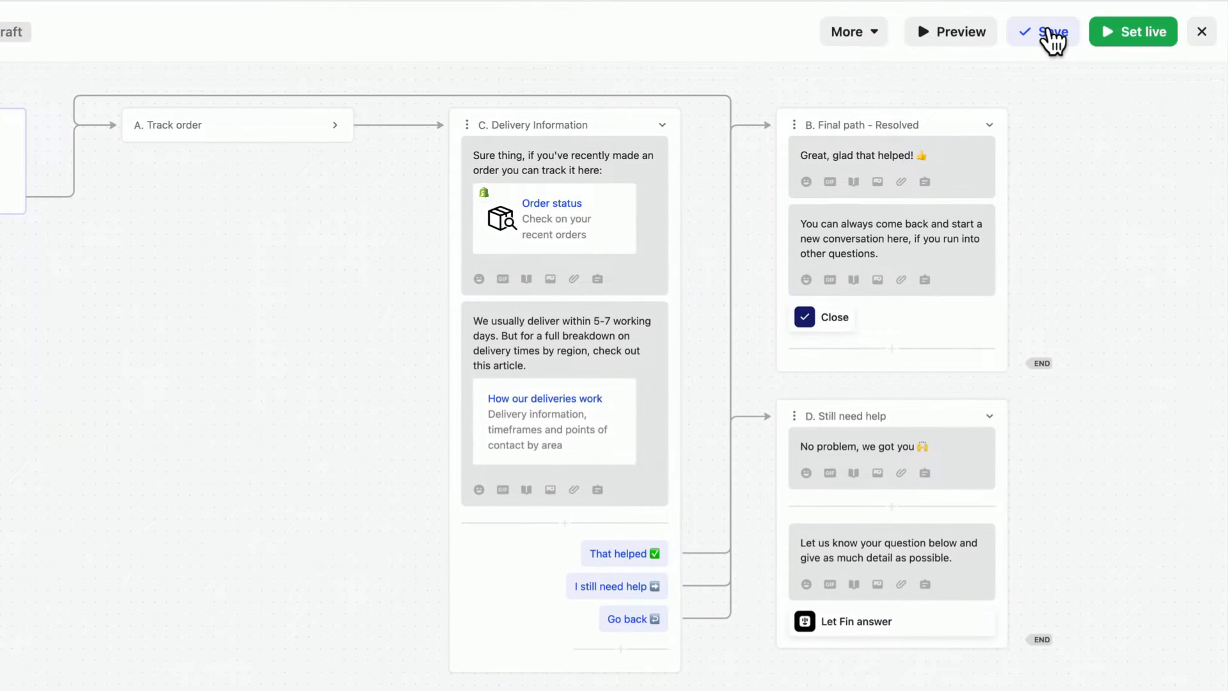
# Save the duplicated order-tracking workflow and set it live
pyautogui.click(1041, 31)
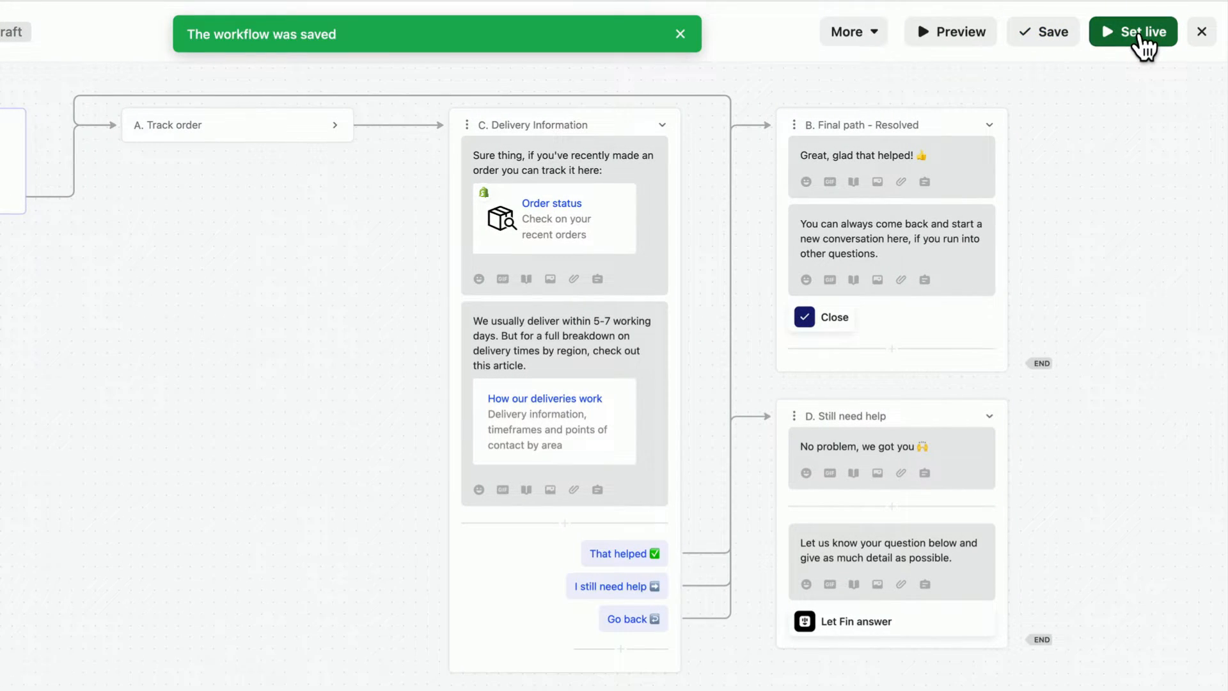
pyautogui.click(1132, 30)
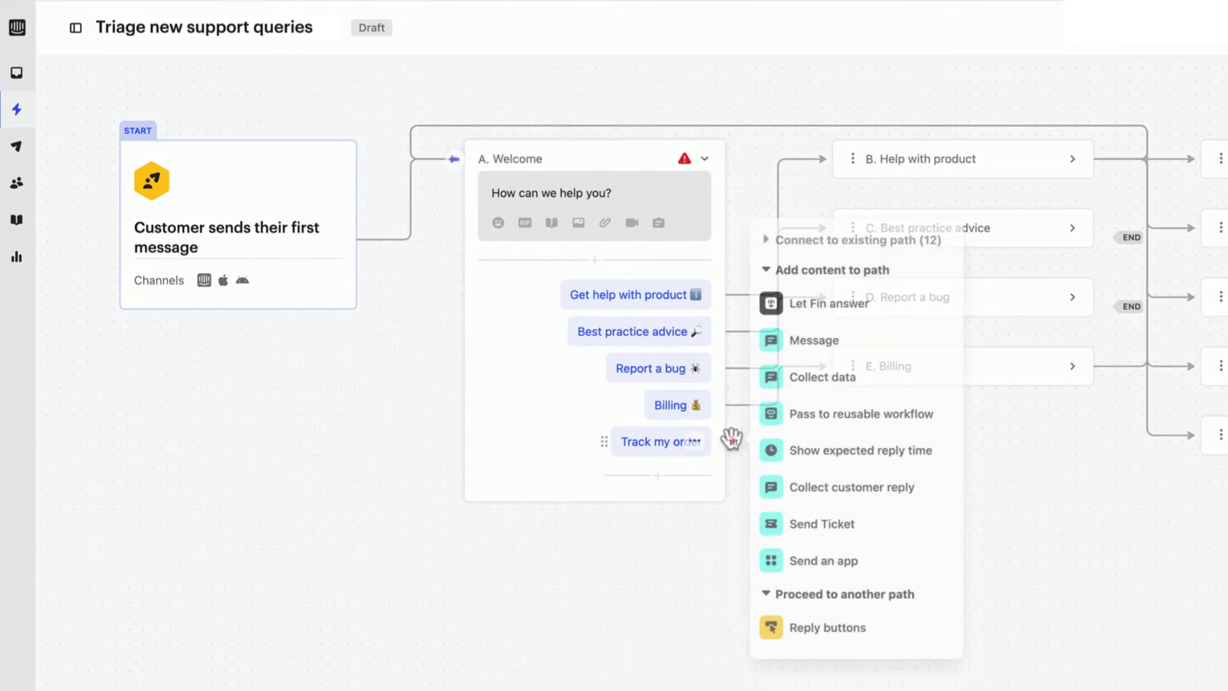
pyautogui.moveTo(860, 413)
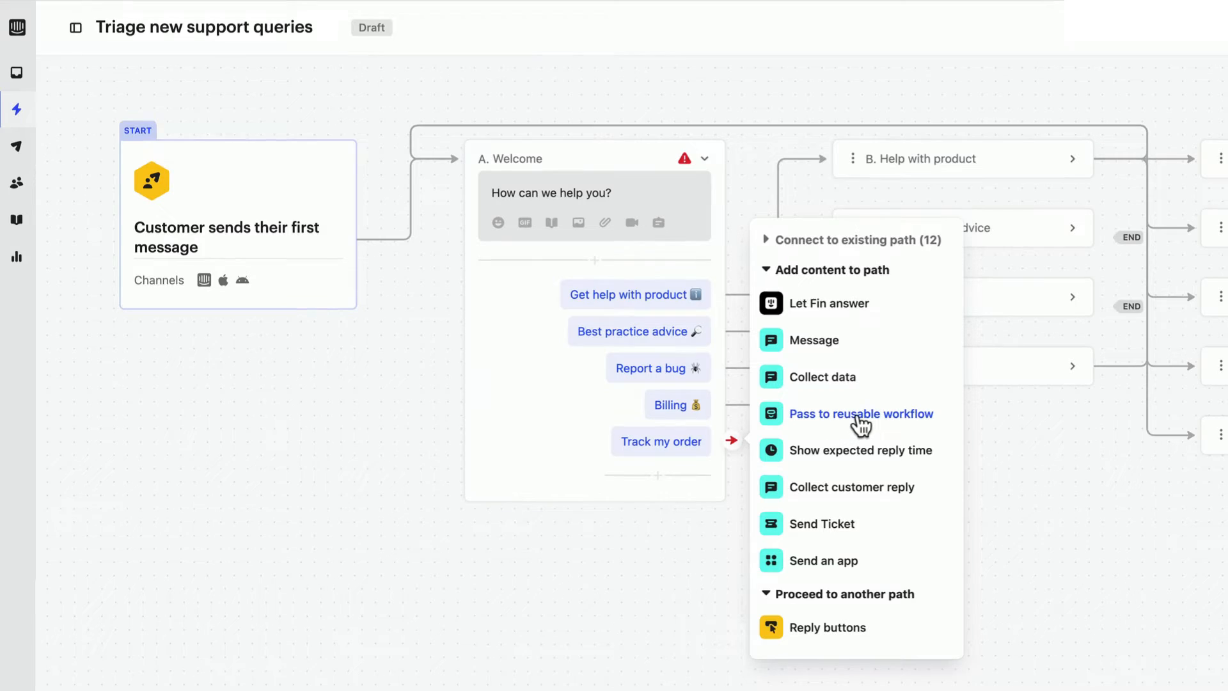
# Pass the Track my order reply to the Order tracker reusable workflow
pyautogui.click(860, 413)
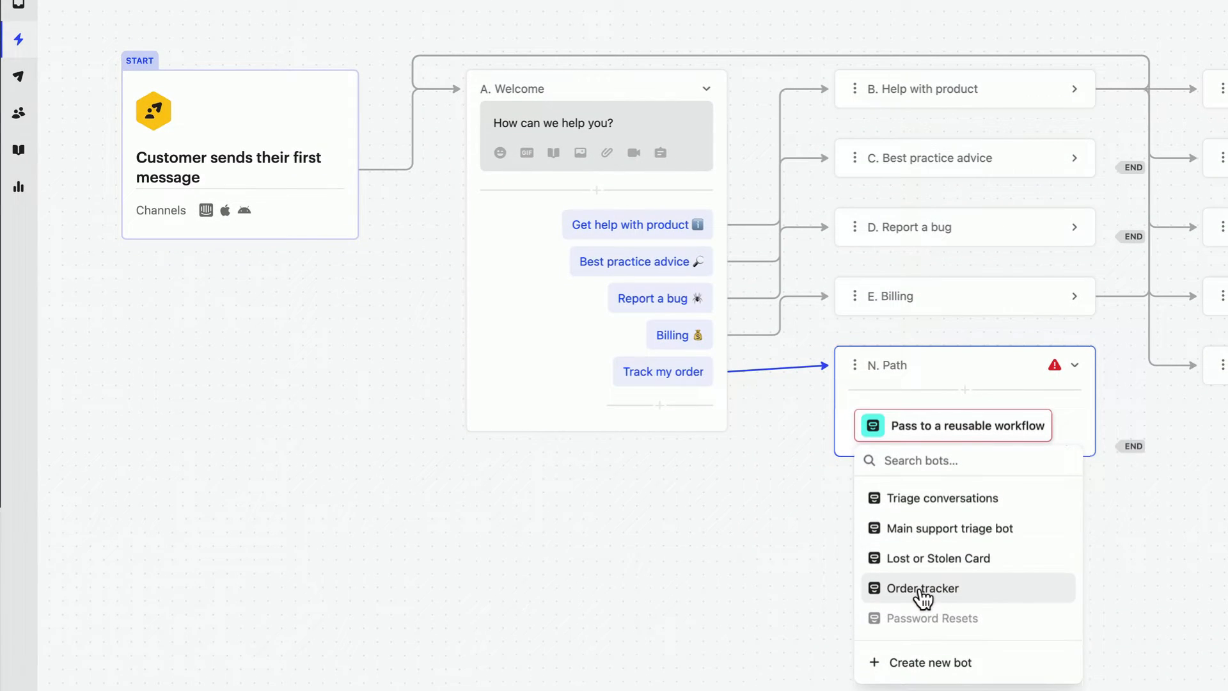
pyautogui.click(923, 589)
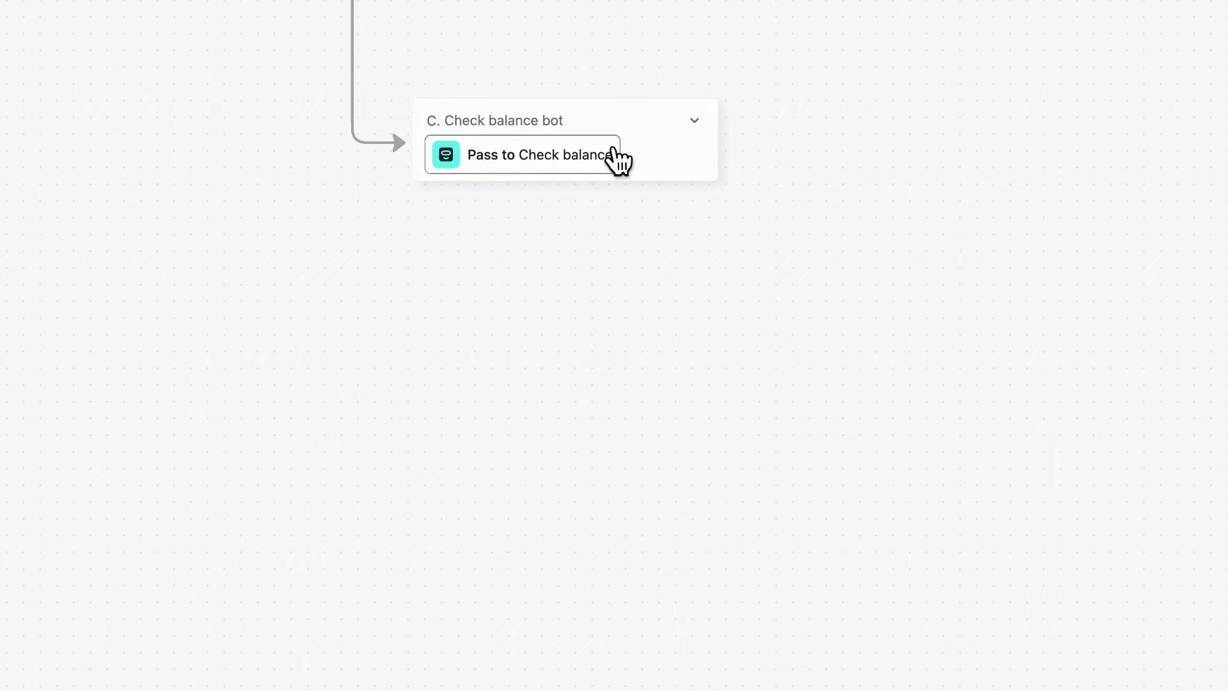
# View the live Check balance workflow from its pass-to step, including the bots that use it
pyautogui.click(522, 155)
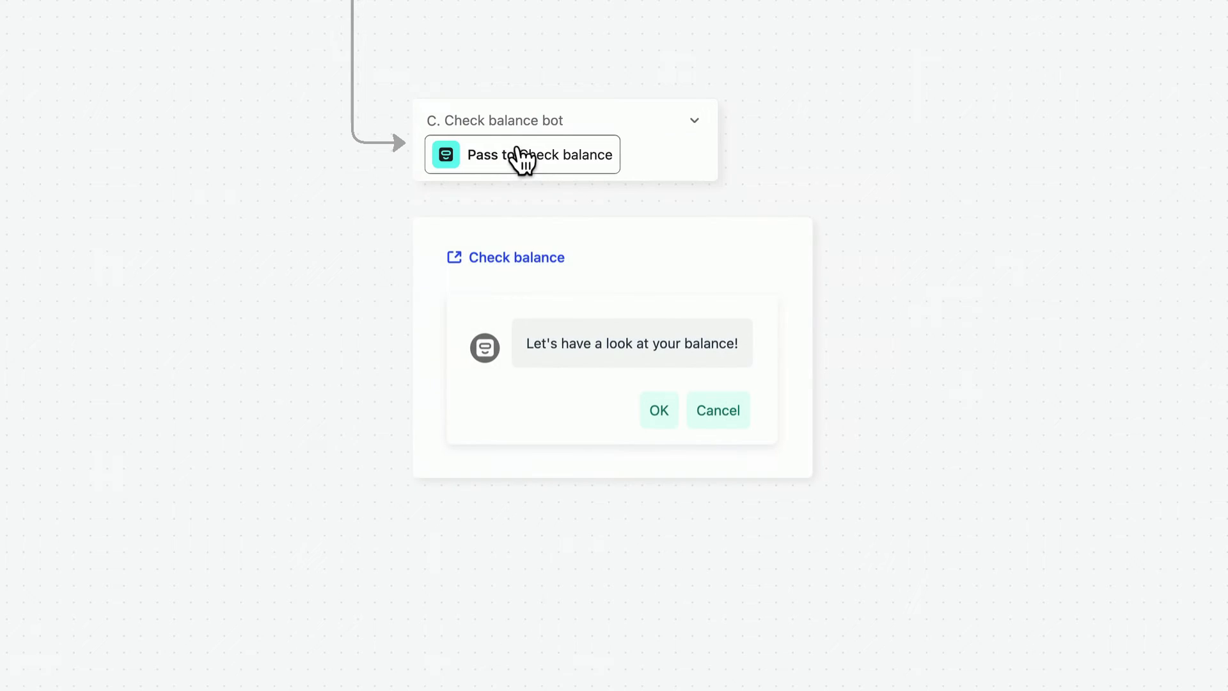
pyautogui.moveTo(540, 267)
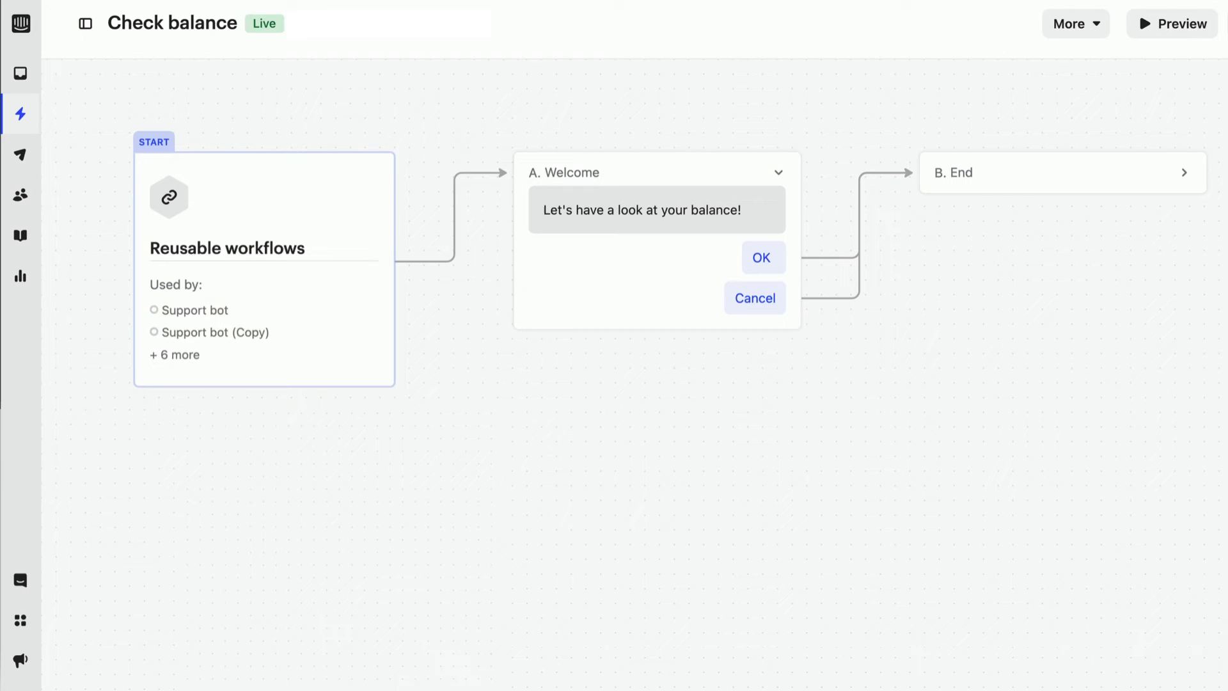
pyautogui.scroll(-3)
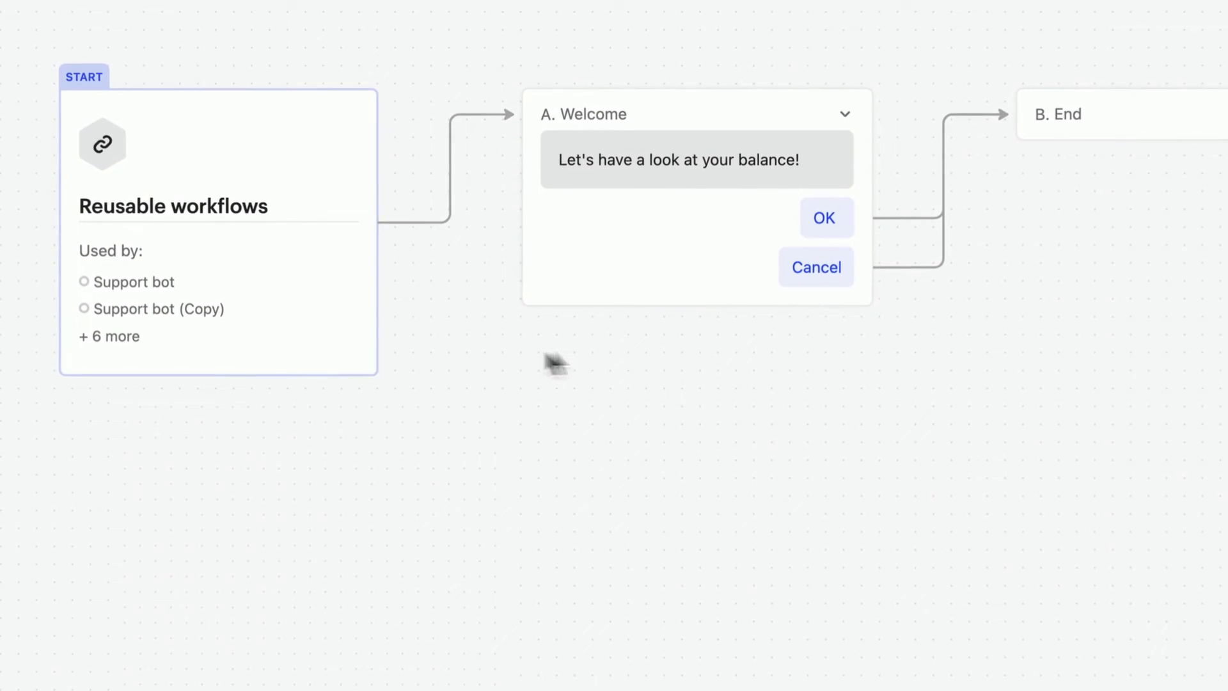